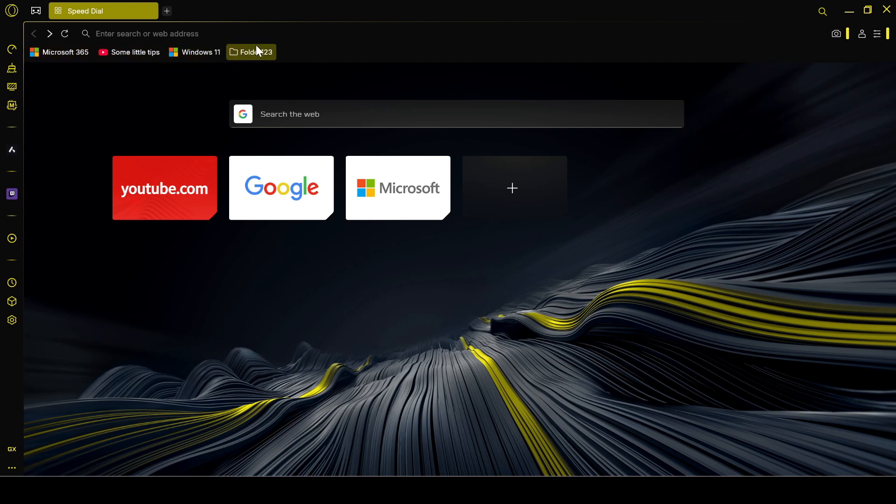
mouse_move(428, 94)
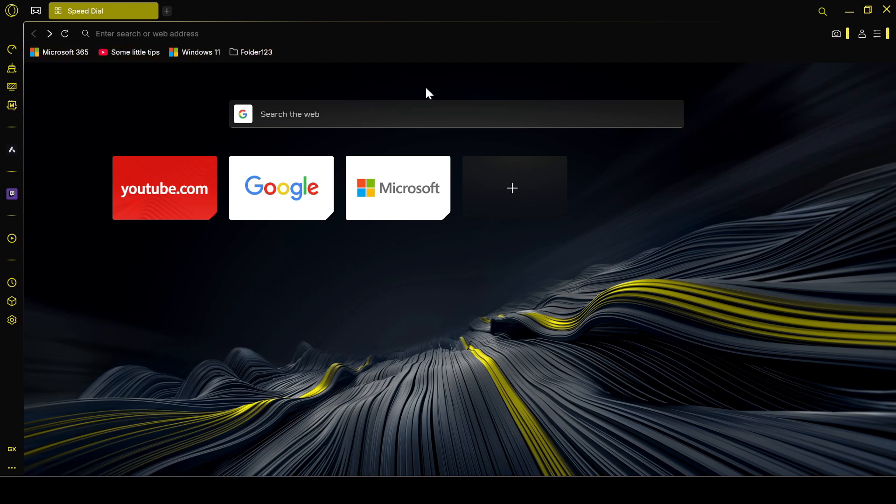
mouse_move(383, 97)
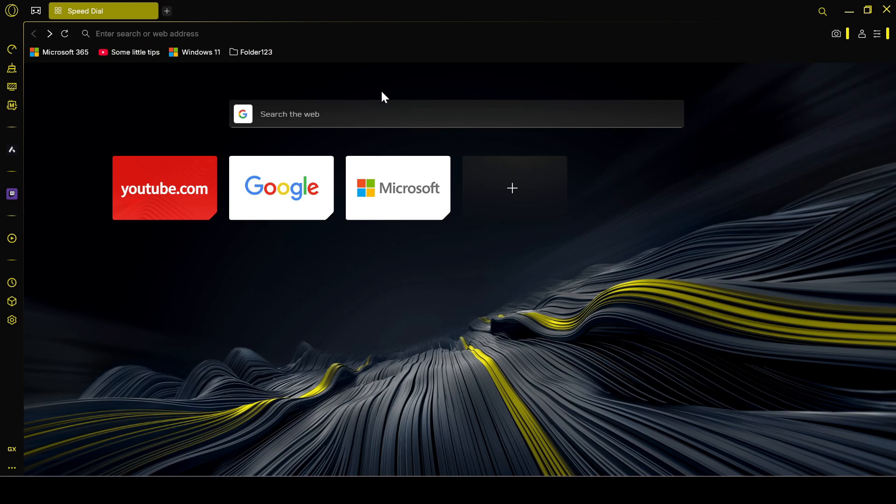
mouse_move(440, 58)
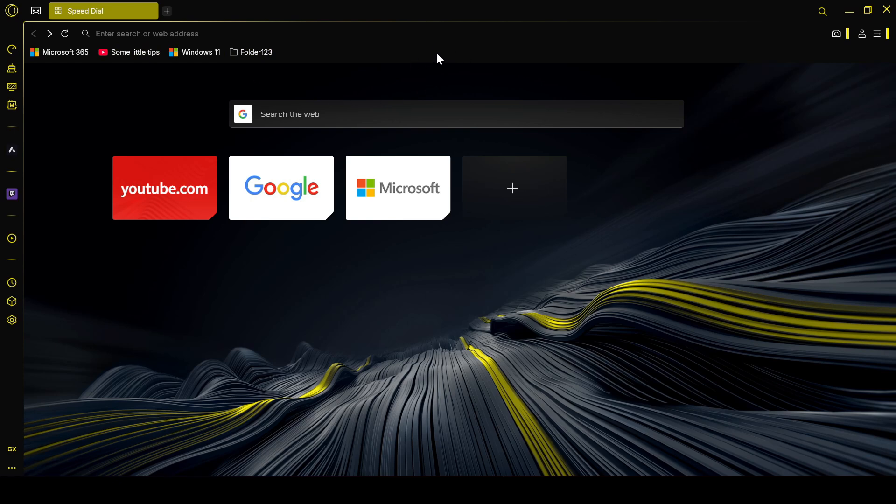
Open Opera GX's bookmarks manager from the bookmarks bar's context menu
right_click(255, 51)
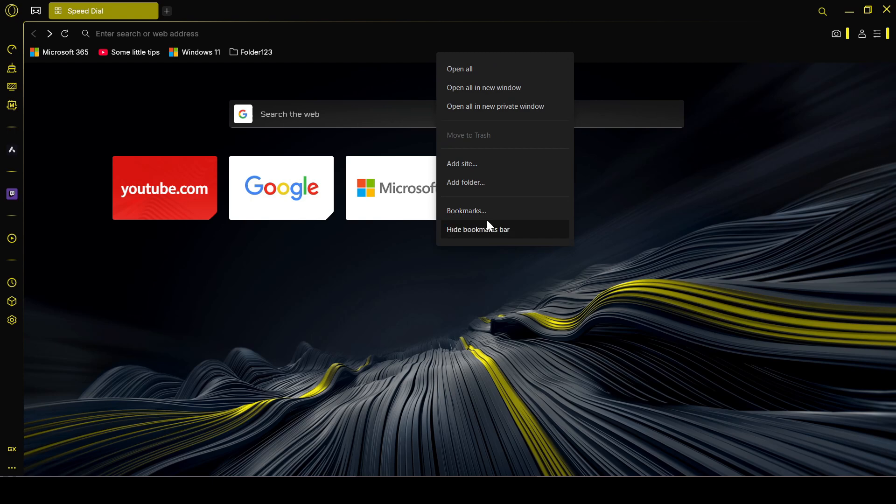
click(466, 211)
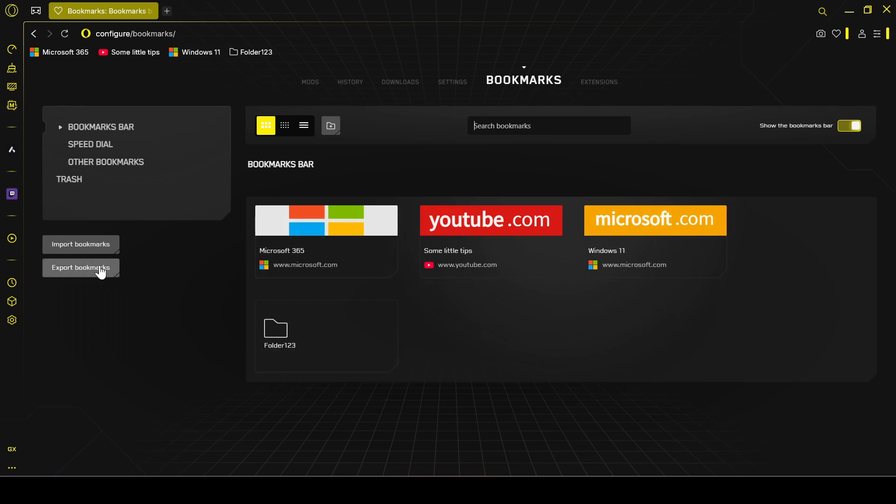
Export the bookmarks as bookmarks_4_10_25.html into F:\different
click(81, 268)
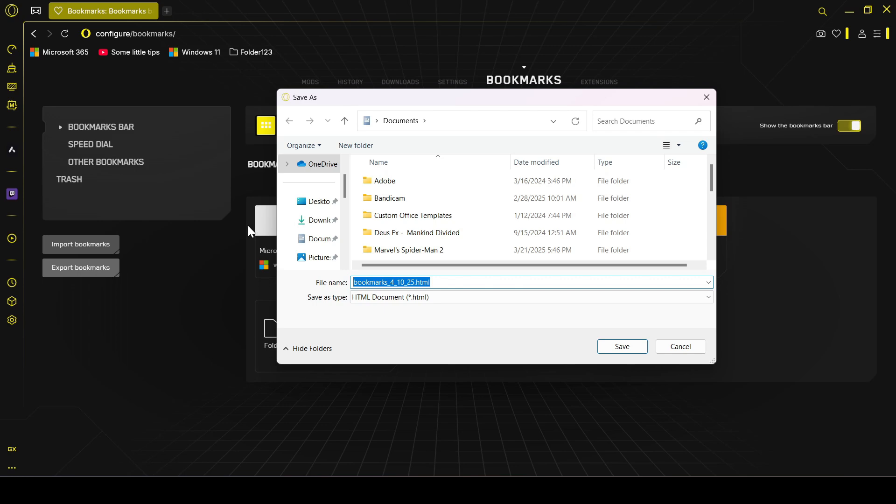
click(323, 201)
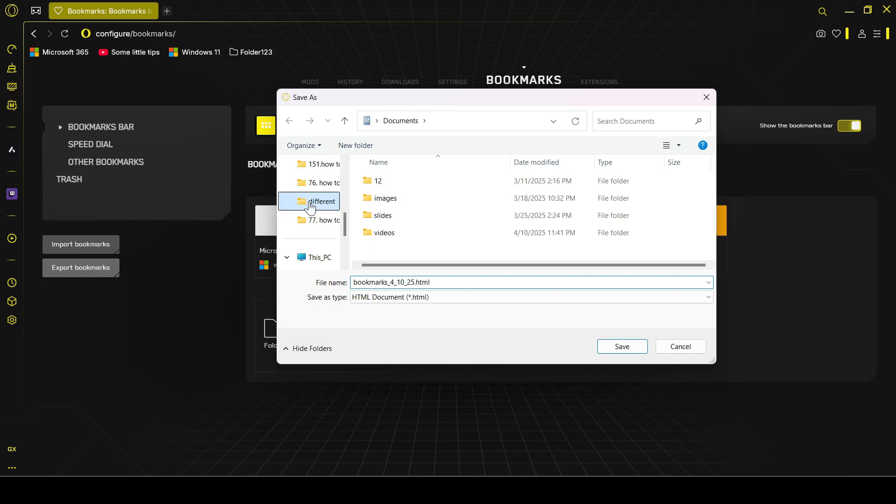
double_click(322, 201)
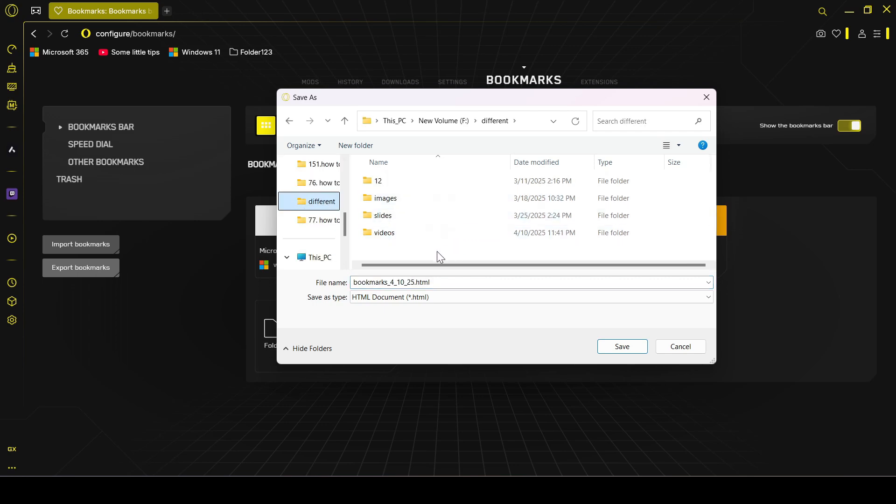
click(500, 282)
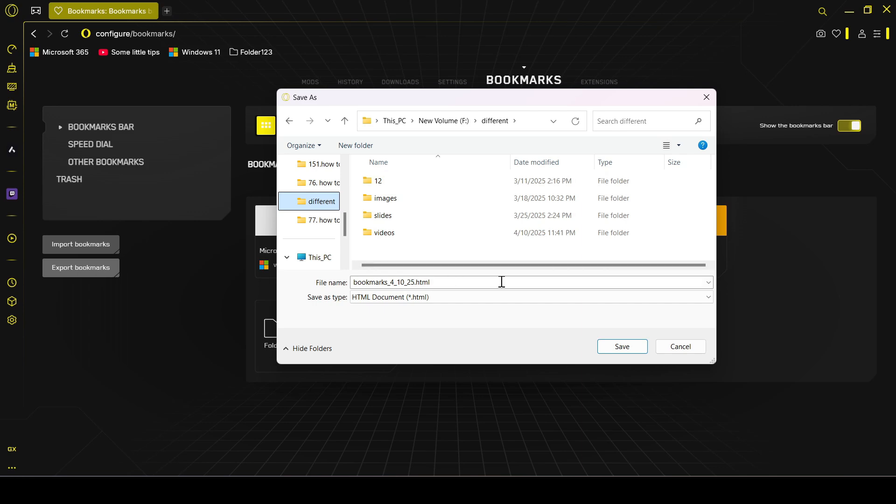
click(621, 347)
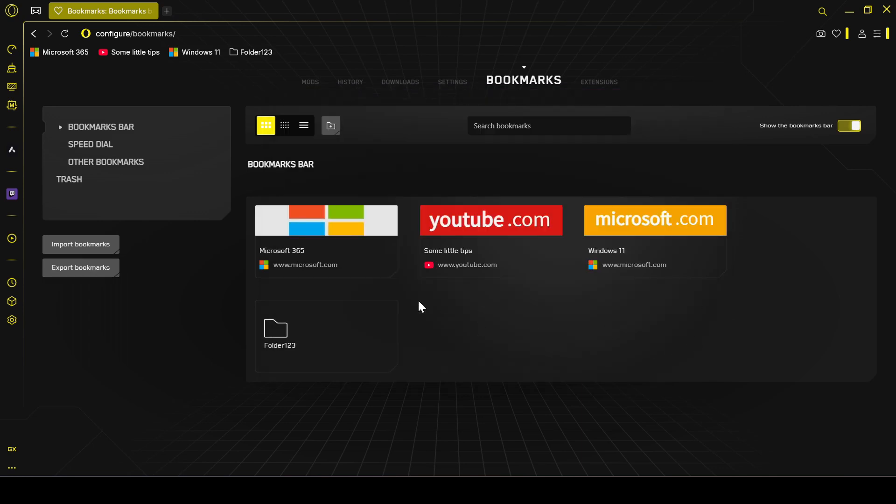
mouse_move(739, 410)
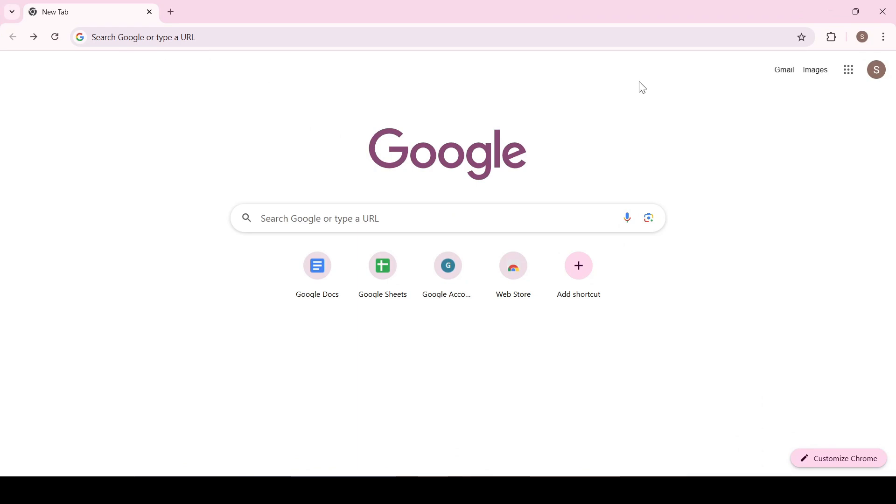
mouse_move(491, 78)
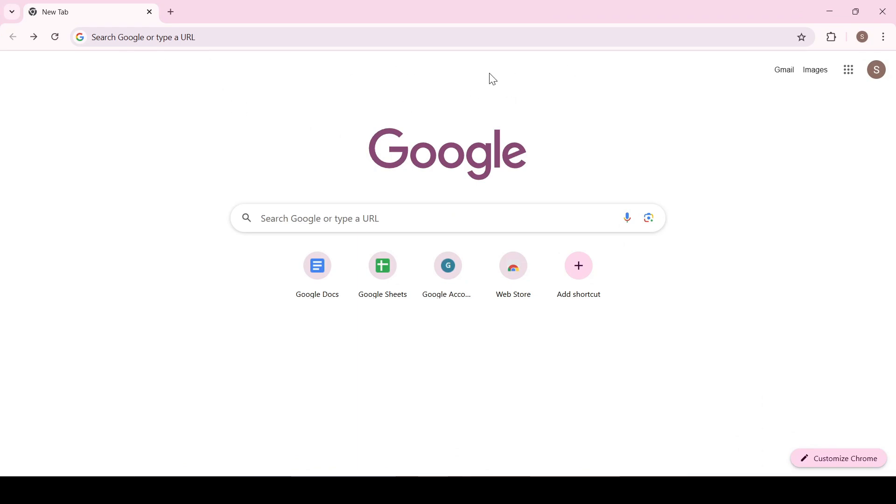
Show Chrome's bookmarks bar with Ctrl+Shift+B and open the Bookmark manager from its context menu
key(ctrl+shift+b)
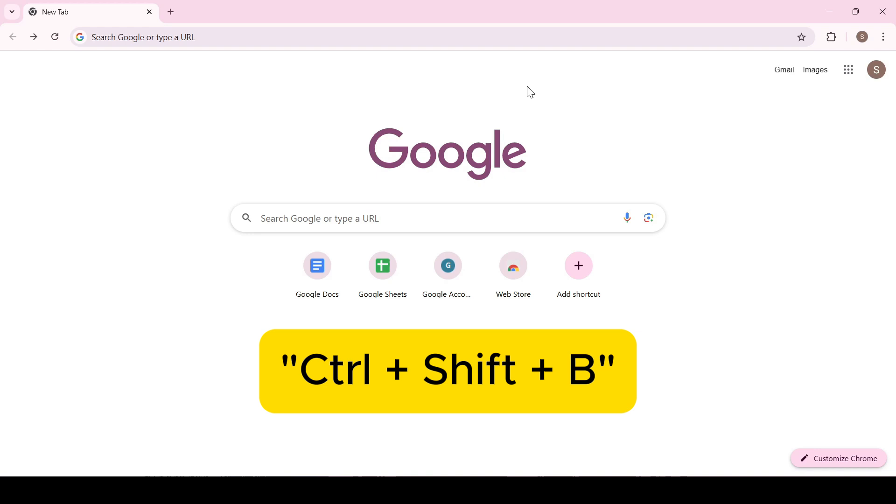
key(ctrl+shift+b)
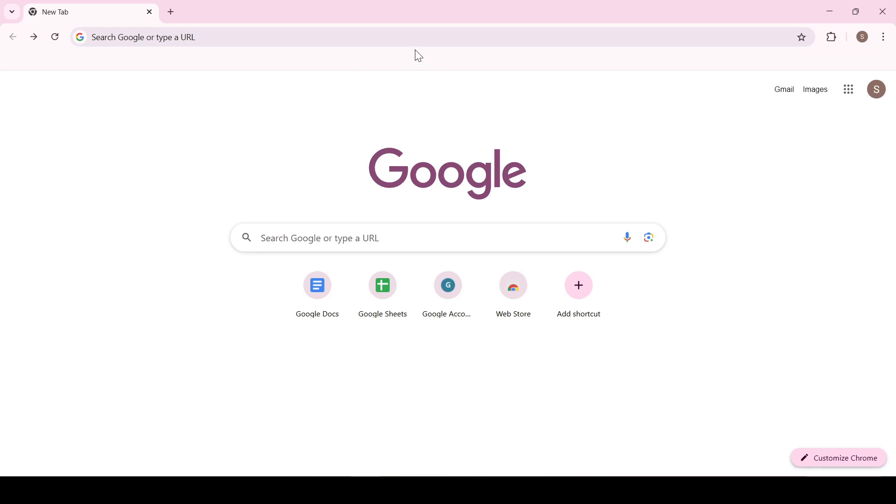
right_click(418, 55)
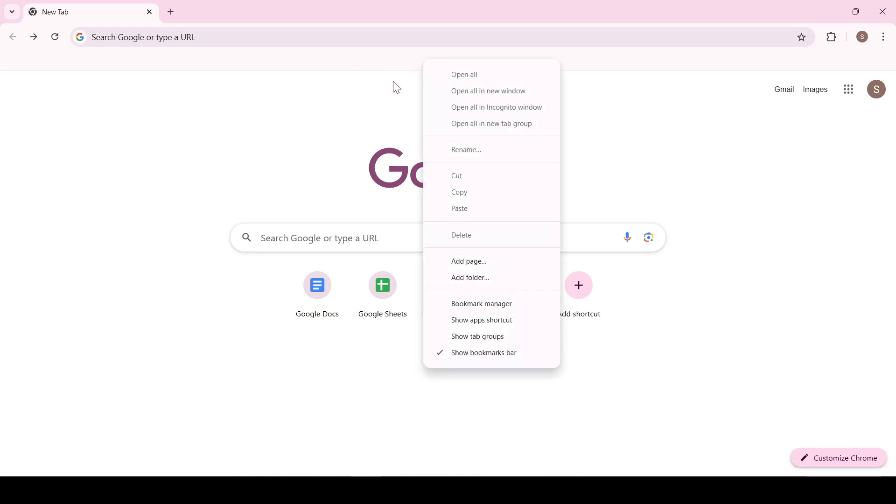
click(482, 303)
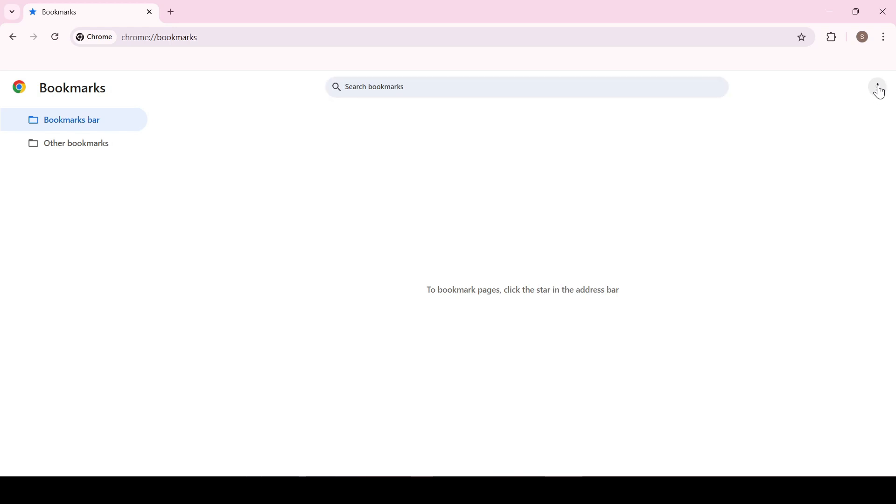
Import bookmarks_4_10_25.html from F:\different via the Bookmark manager's Import bookmarks
click(879, 87)
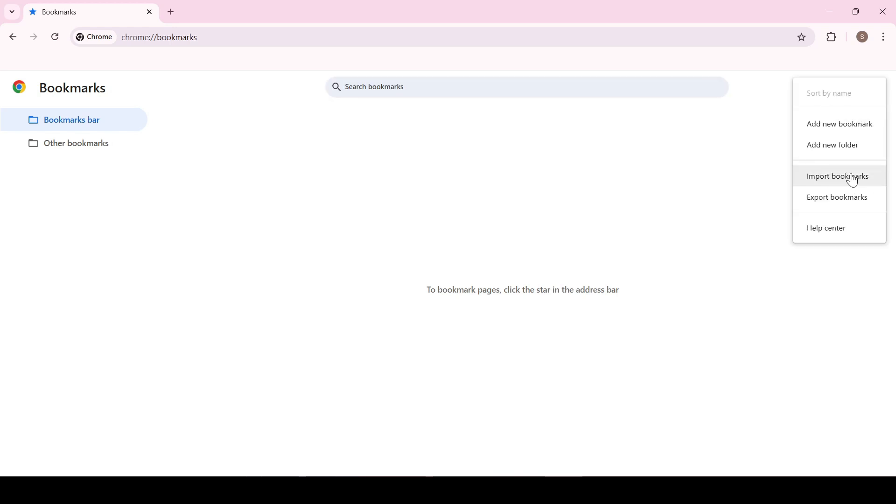
click(838, 176)
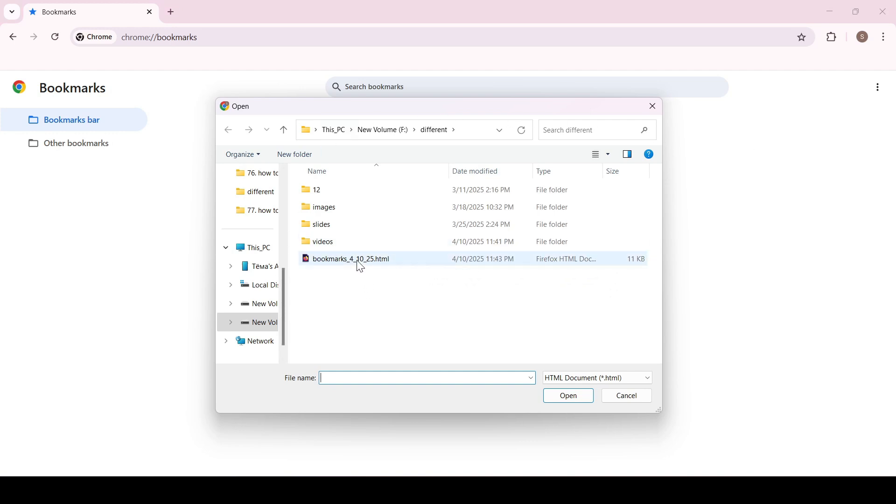
click(351, 258)
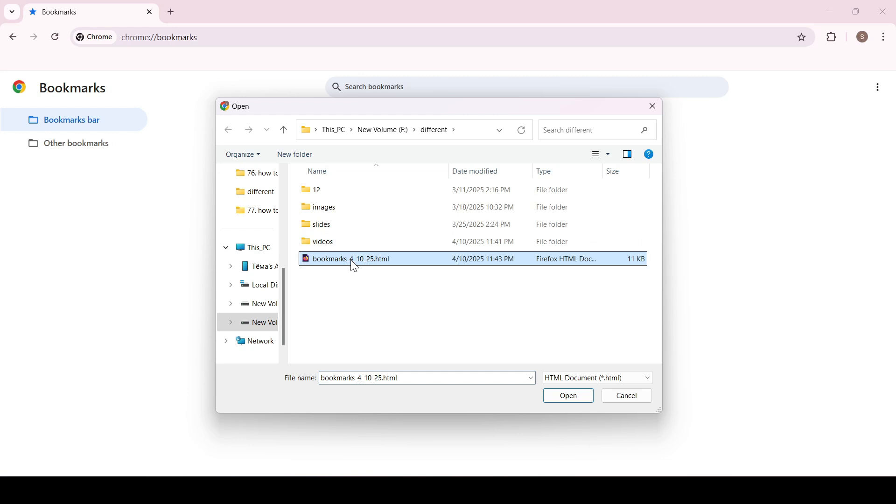
click(567, 394)
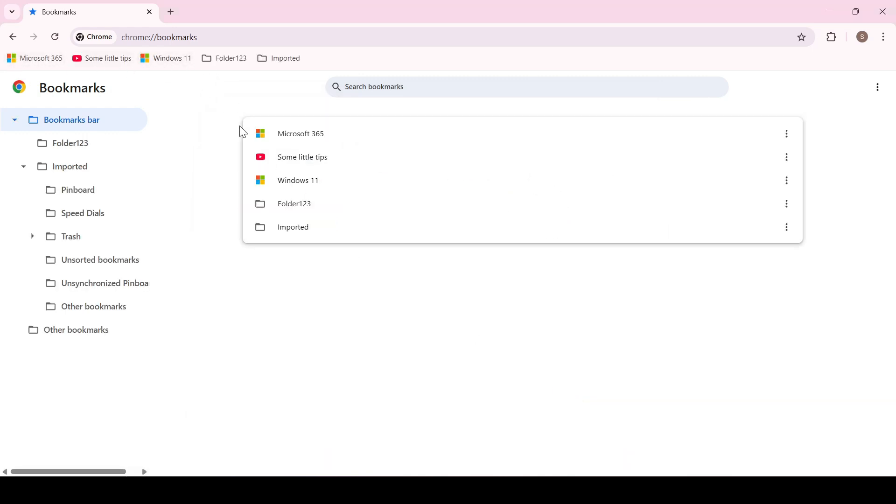
mouse_move(203, 65)
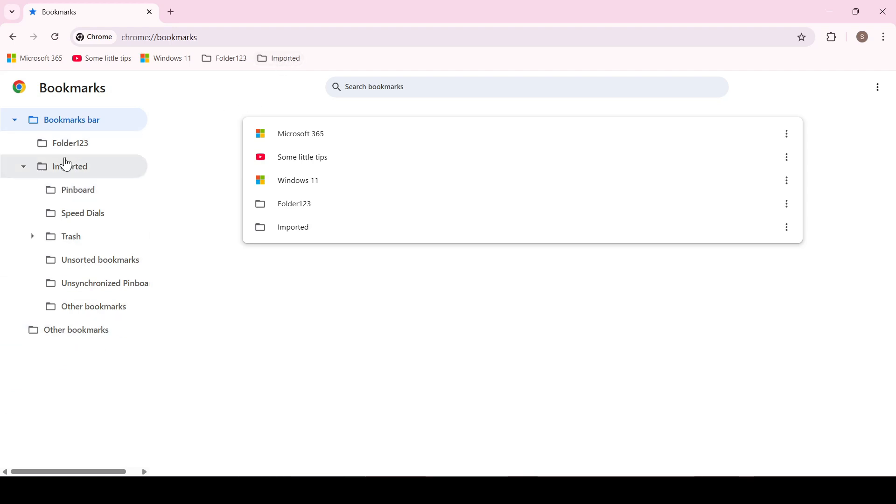
mouse_move(79, 236)
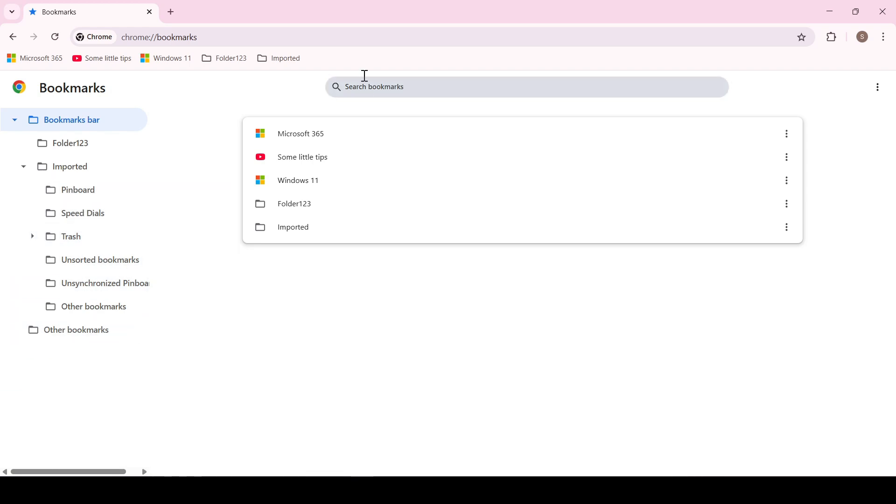
mouse_move(331, 60)
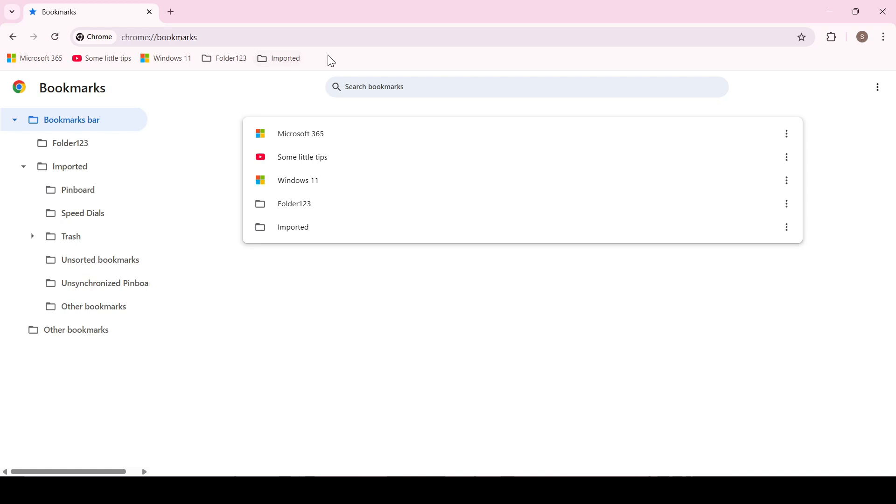
mouse_move(207, 99)
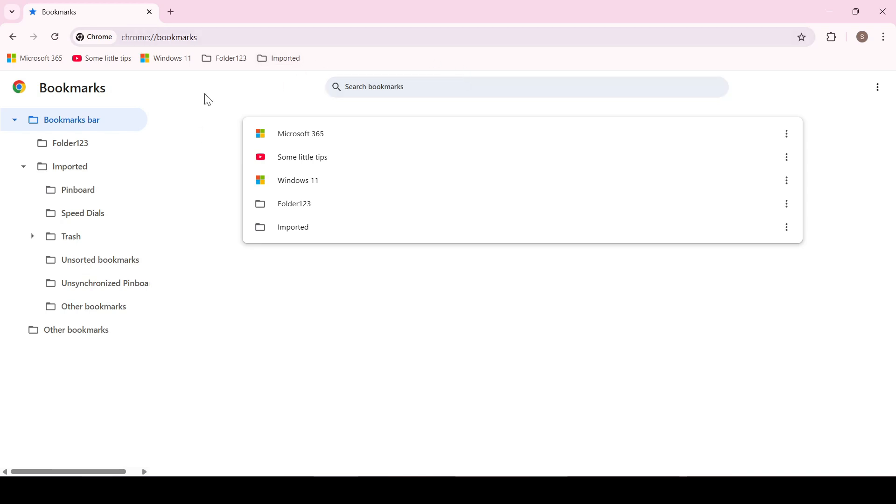